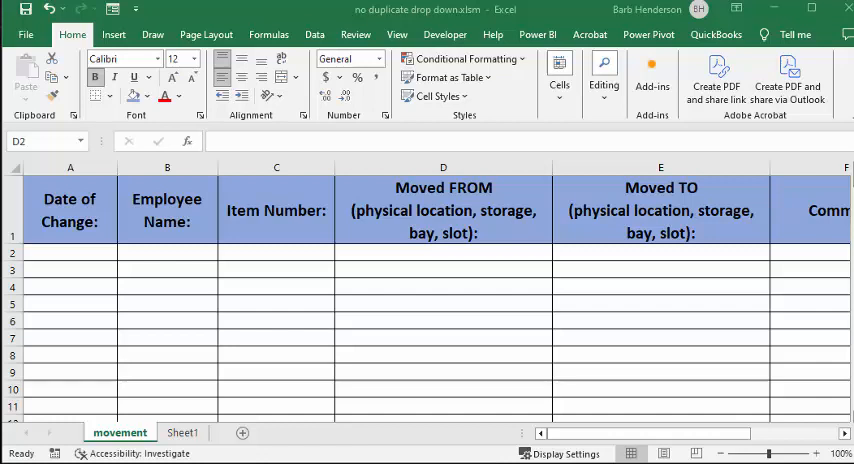
mouse_move(760, 390)
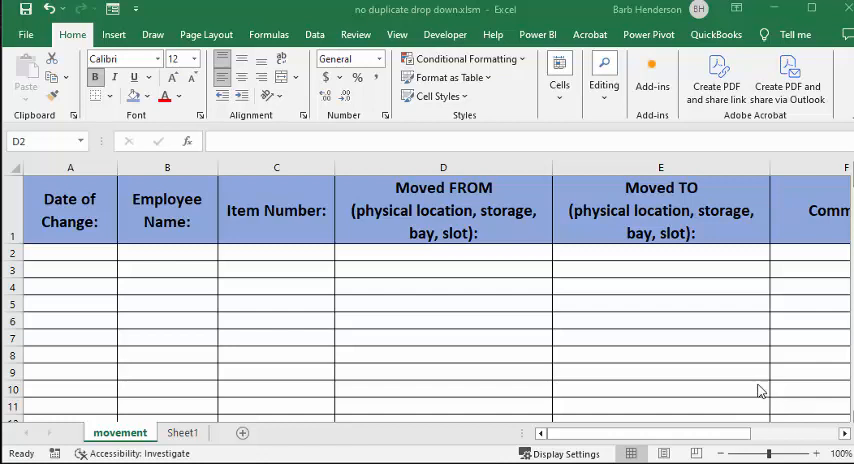
mouse_move(460, 300)
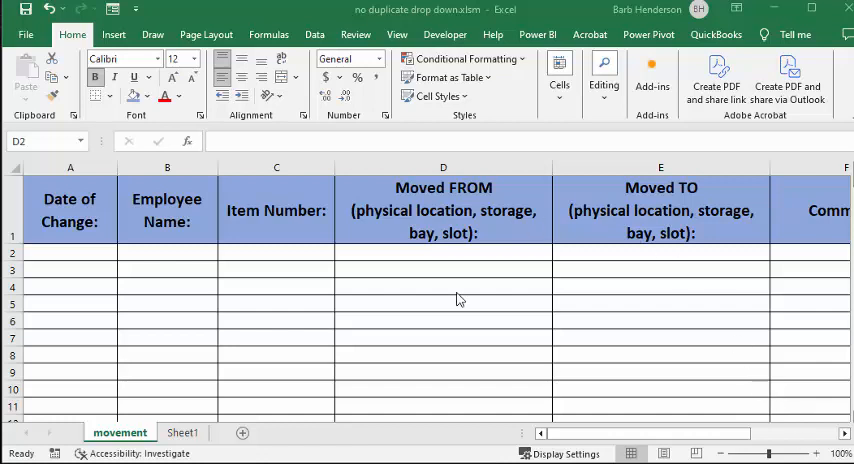
mouse_move(408, 248)
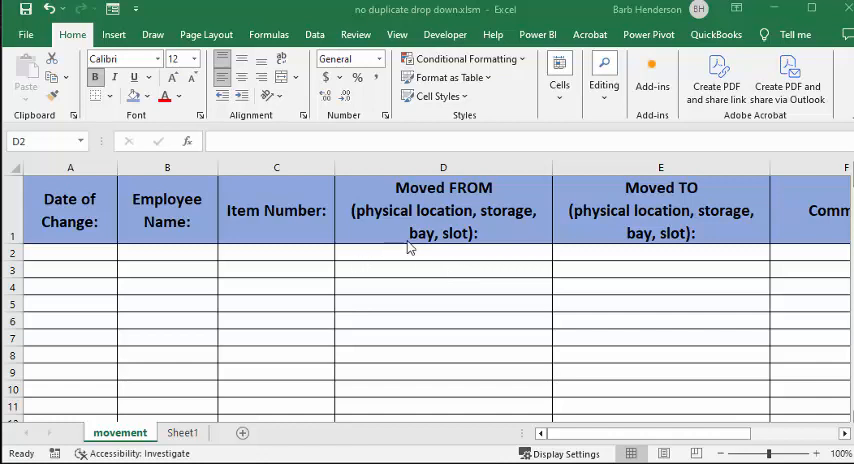
mouse_move(698, 300)
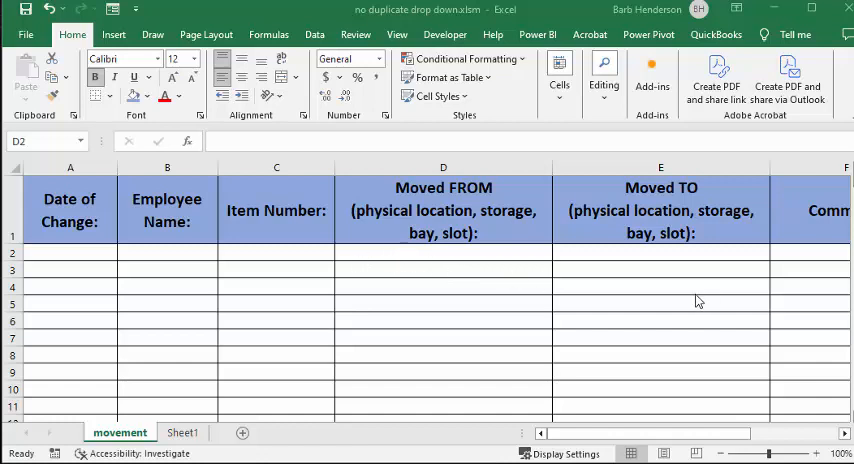
Step: Enter employee barb and item 445 in row 2 of the movement log
left_click(168, 252)
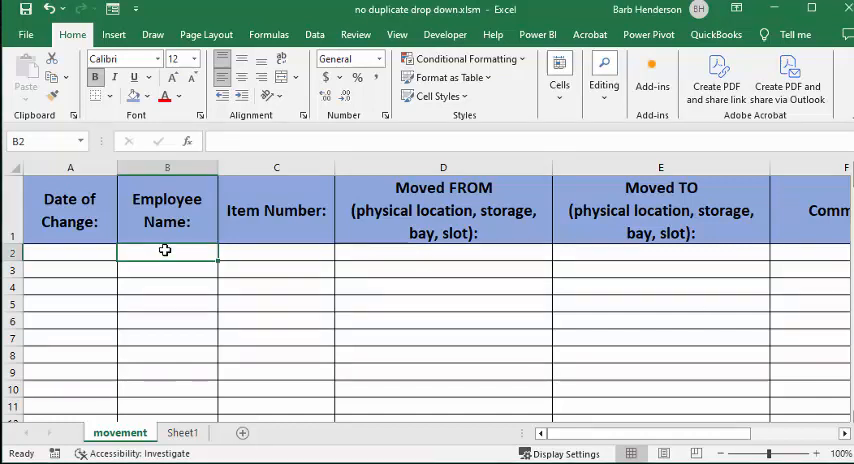
type("barb")
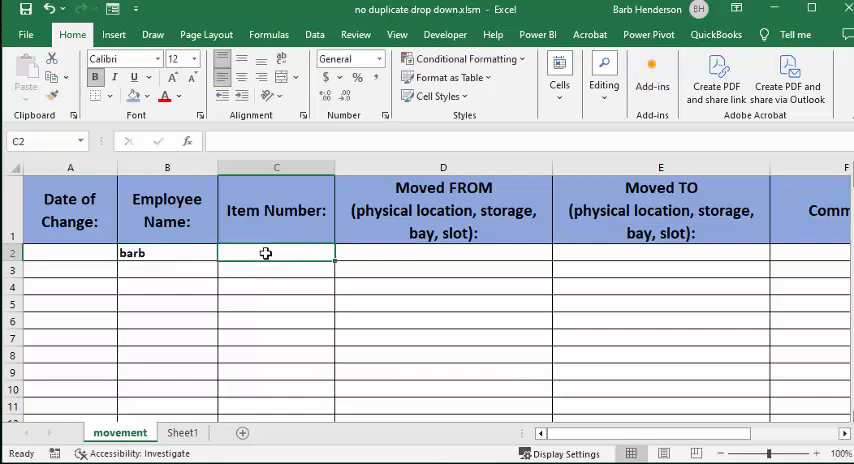
type("44")
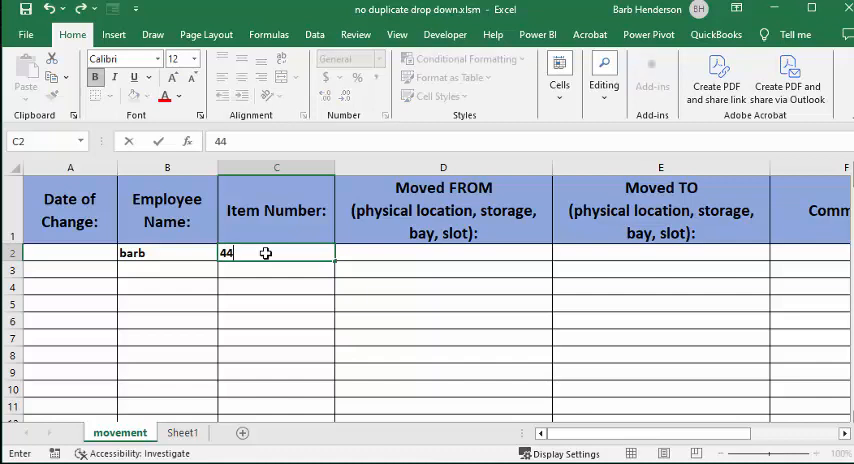
type("5")
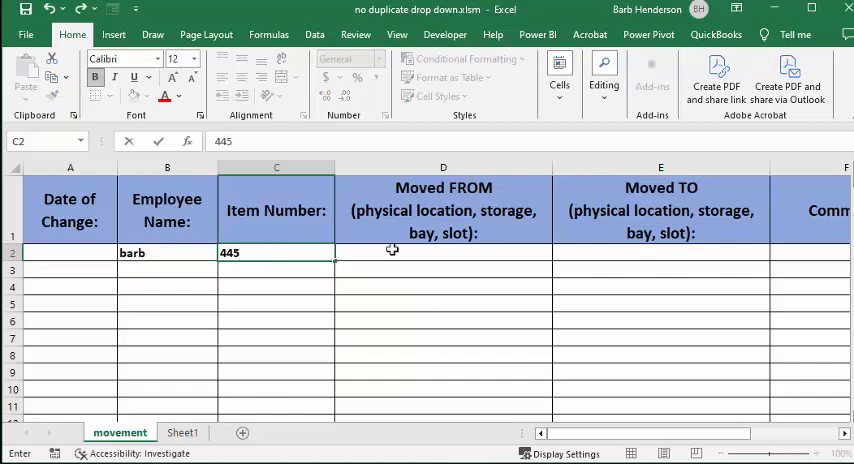
Step: Record moved-from truck in D2, dismiss the duplicate warnings, and set E2 to WHSE1.SHELF01
left_click(444, 252)
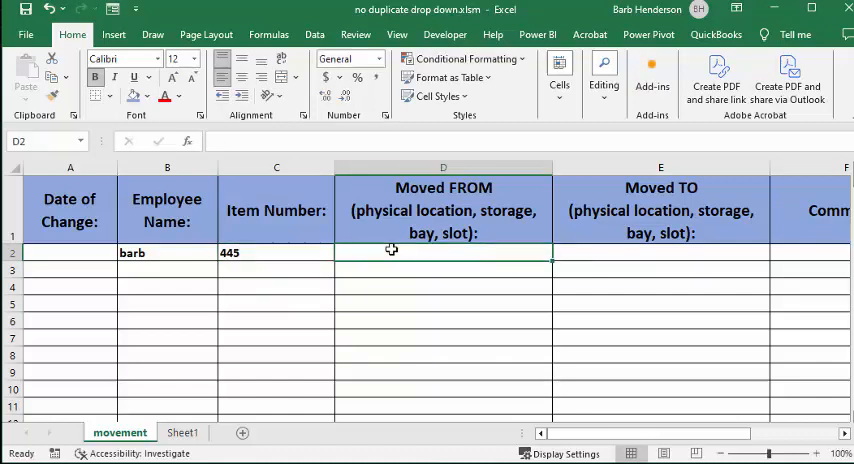
type("truc")
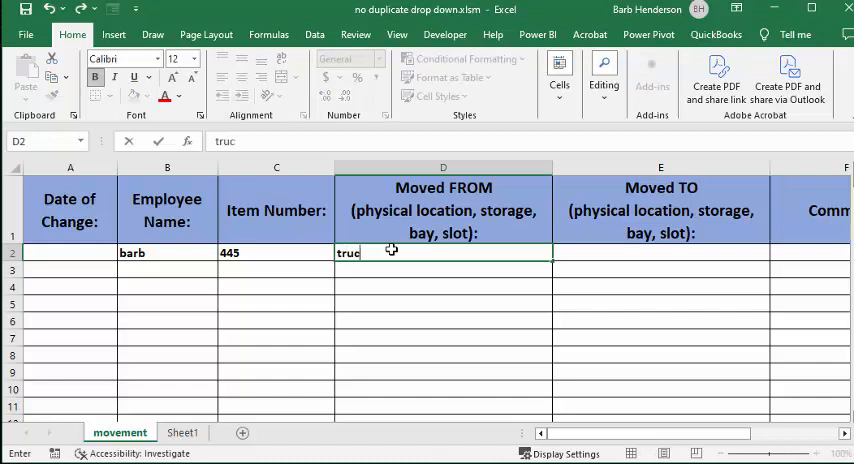
type("k")
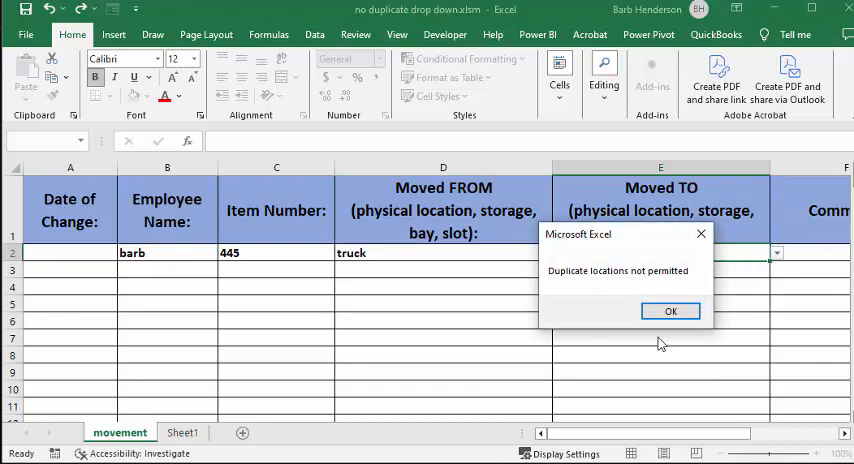
left_click(672, 312)
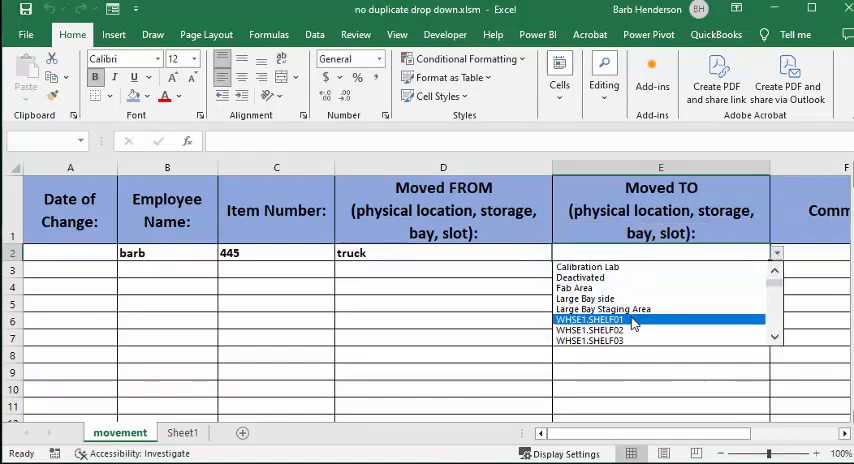
mouse_move(564, 328)
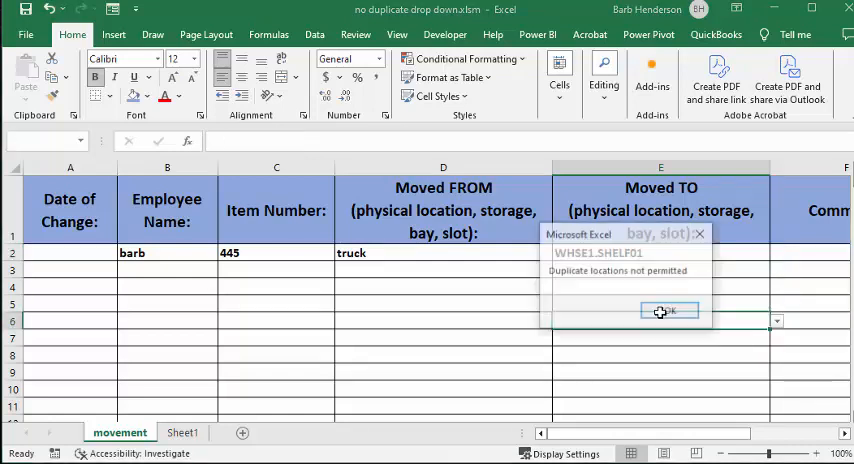
left_click(668, 310)
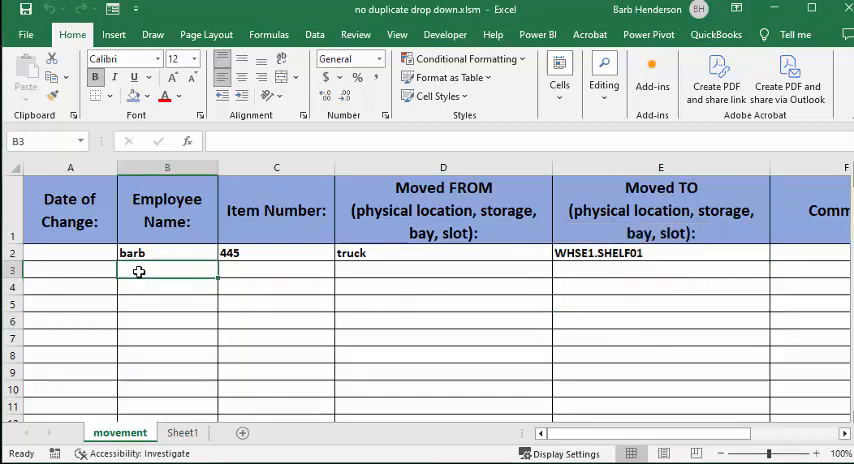
Step: Enter barb, item 556 and truck in row 3, then choose WHSE1.SHELF02 as destination
type("barb")
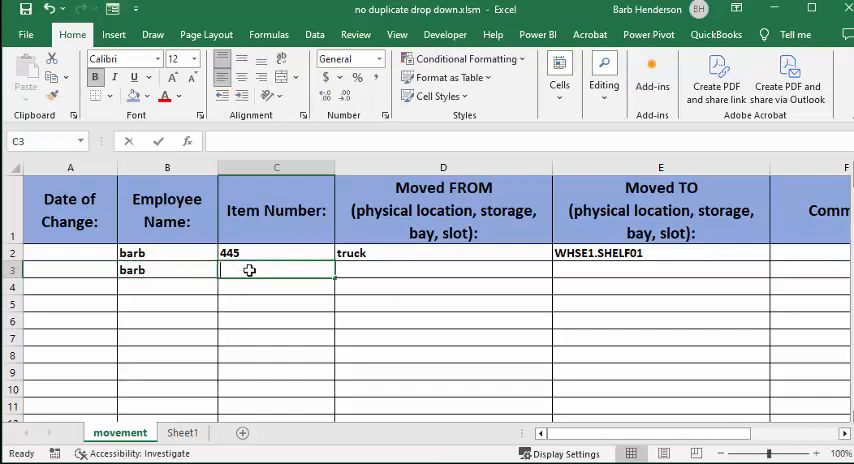
type("556")
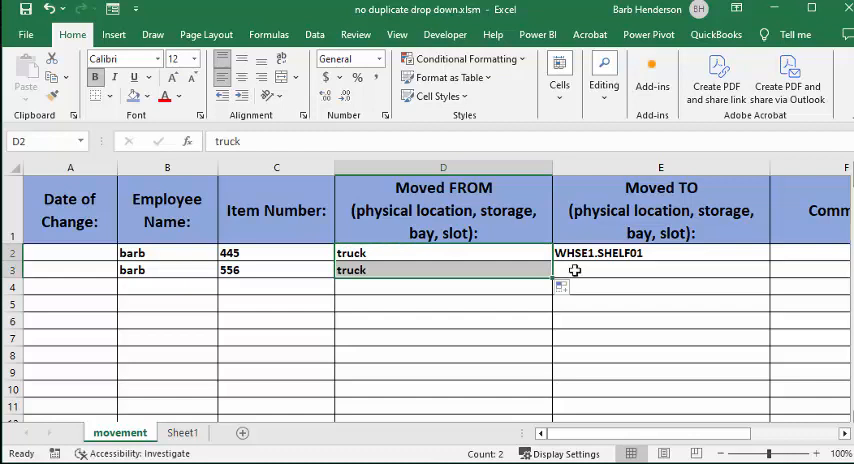
left_click(776, 270)
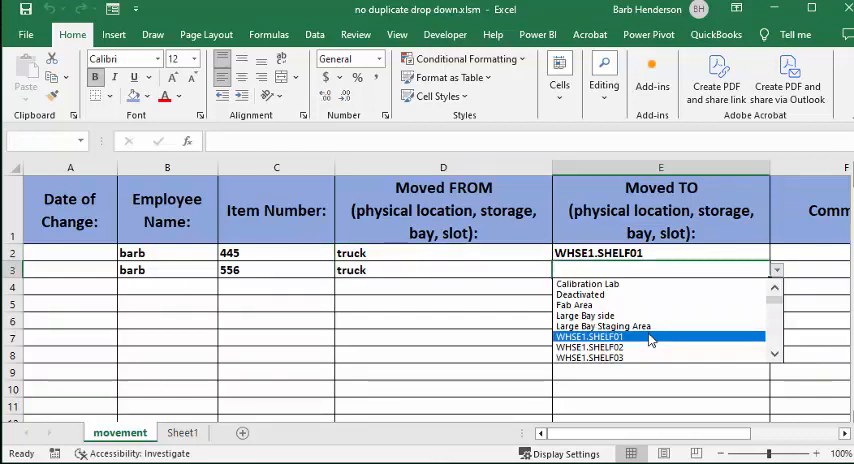
mouse_move(620, 348)
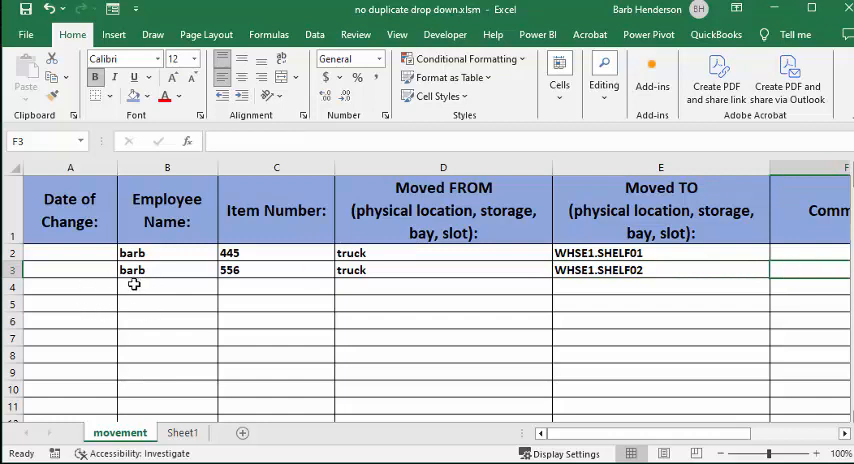
mouse_move(202, 306)
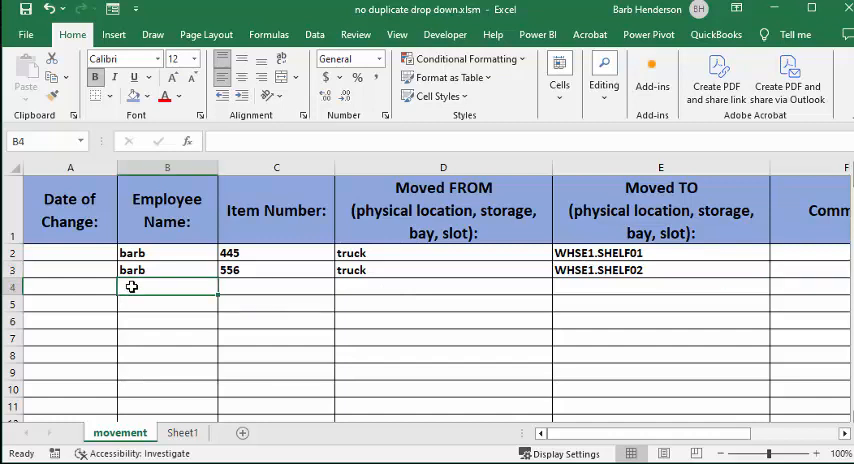
Step: Enter barb, item 665 and truck in row 4 and pick a destination, raising the duplicate warning
type("barb")
left_click(276, 288)
type("66")
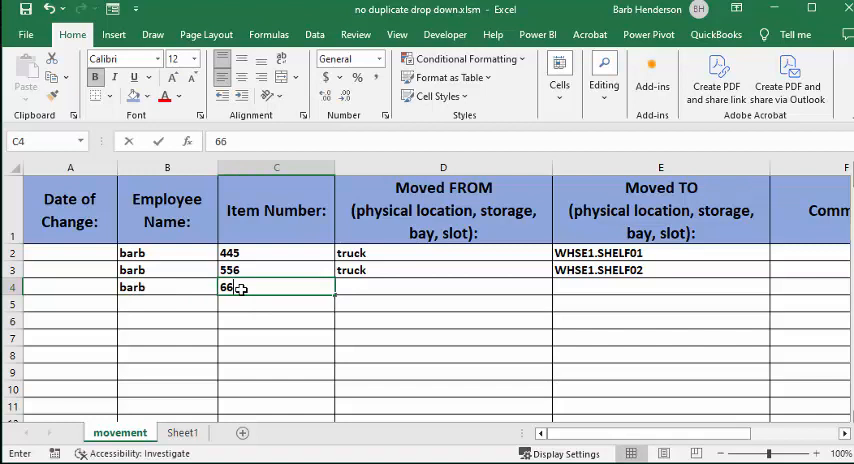
type("5")
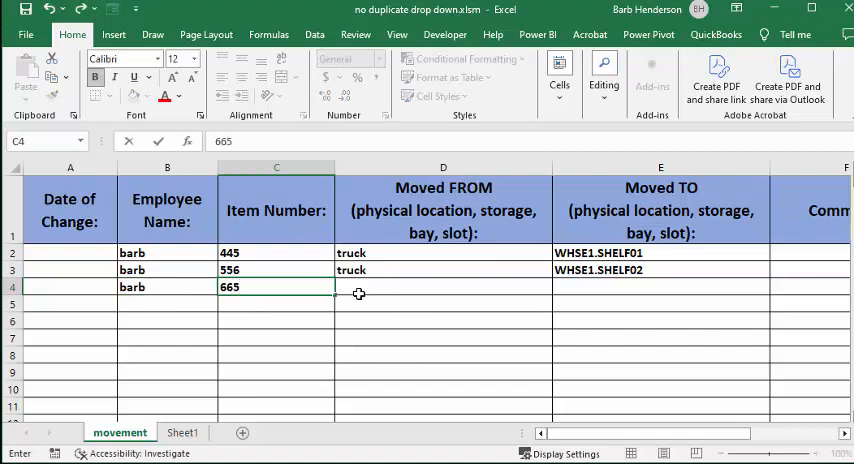
left_click(444, 270)
type("truck")
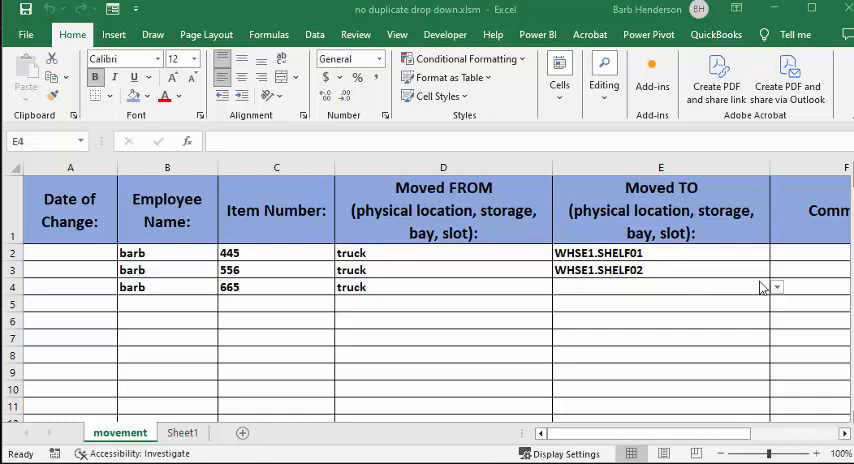
mouse_move(778, 292)
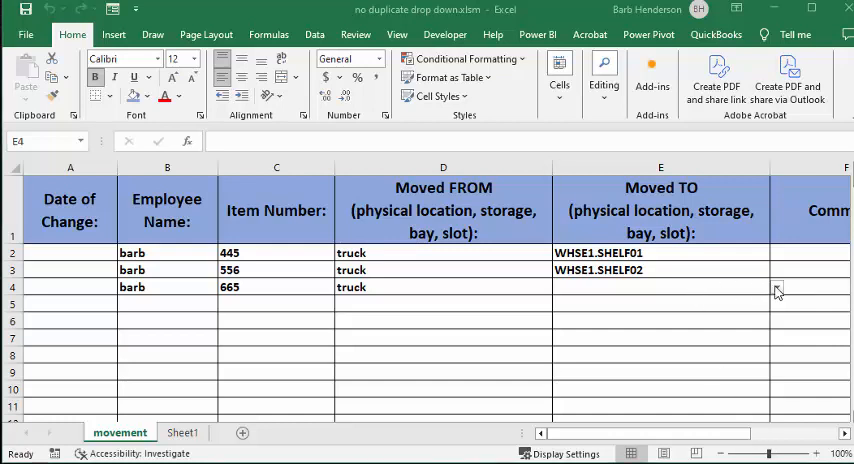
left_click(776, 288)
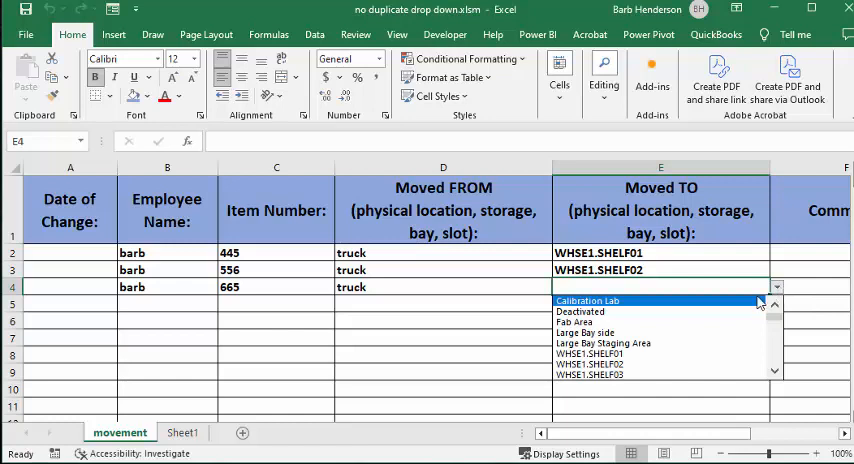
left_click(590, 352)
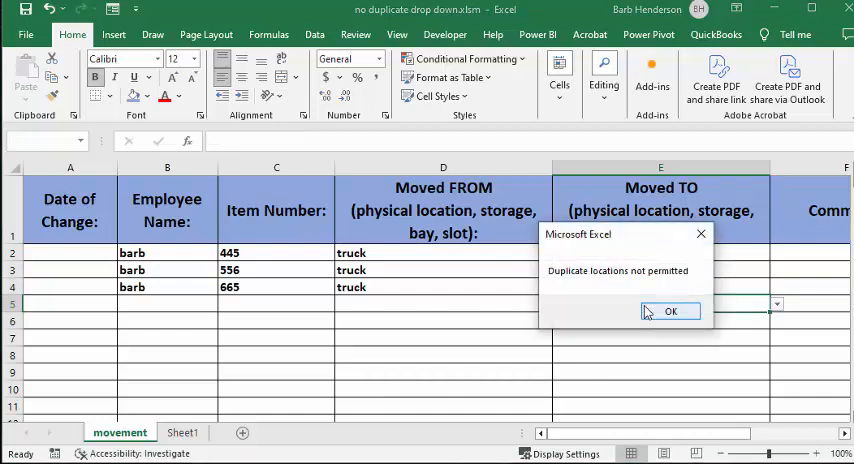
mouse_move(612, 288)
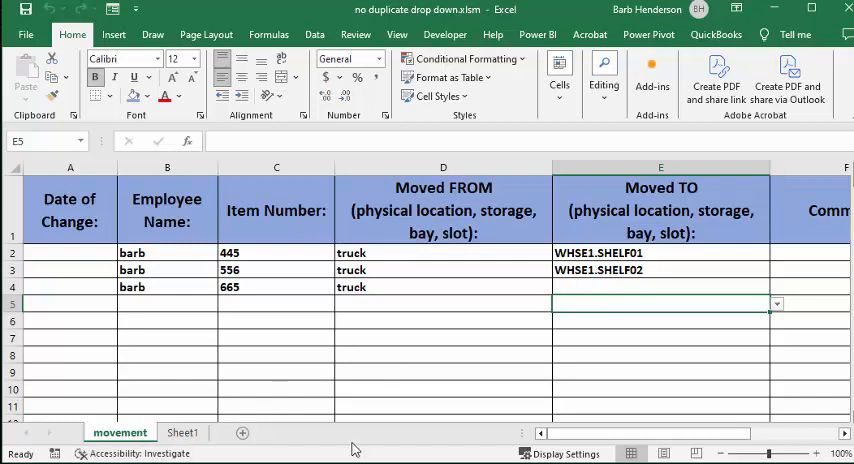
mouse_move(444, 34)
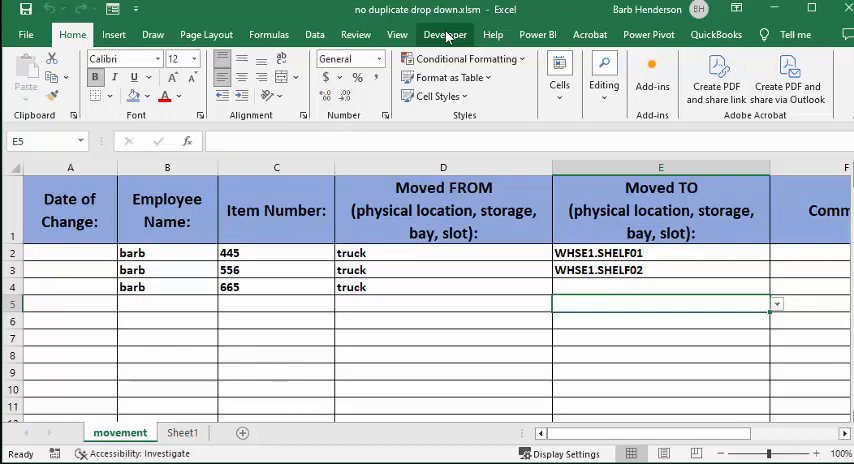
Step: Show the movement sheet's Worksheet_SelectionChange macro calling UniqueValues for E2:E10000
left_click(444, 34)
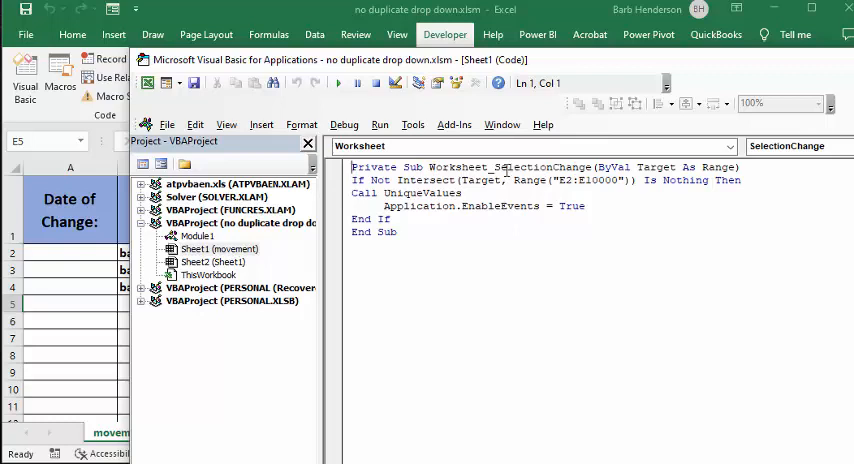
mouse_move(552, 164)
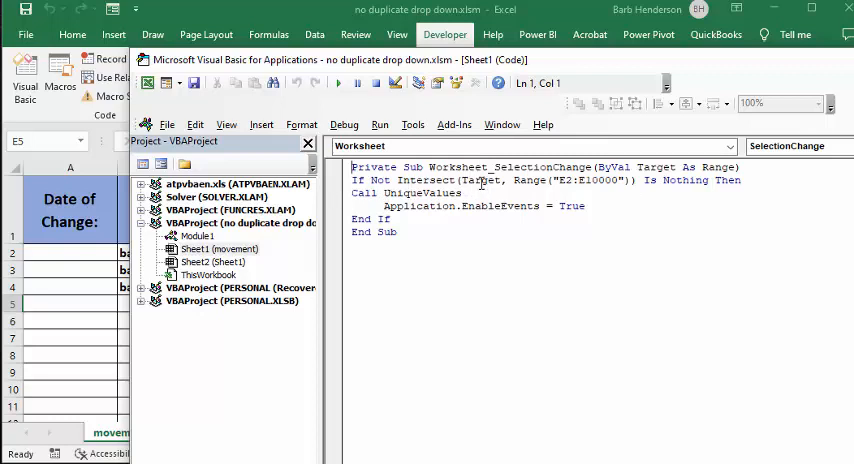
mouse_move(446, 186)
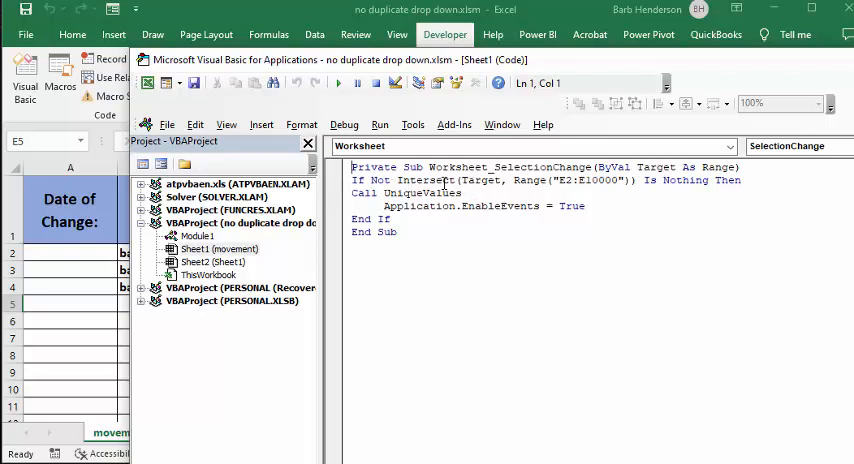